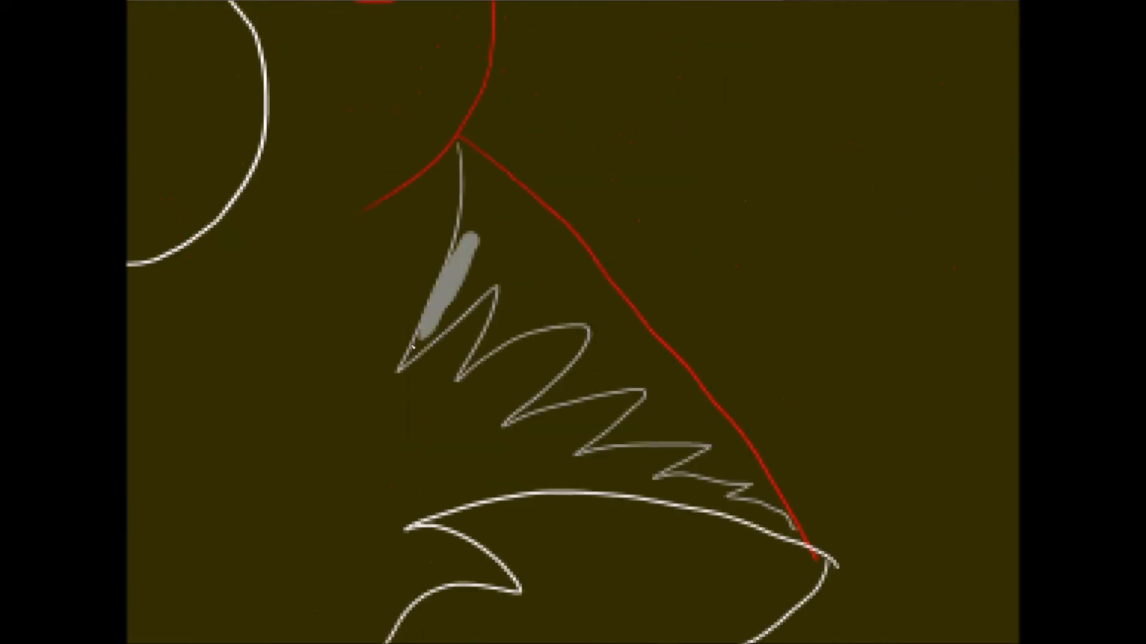
# Paint the sketched claws in pale grey, white and black shading over the red and black background.
pyautogui.click(524, 308)
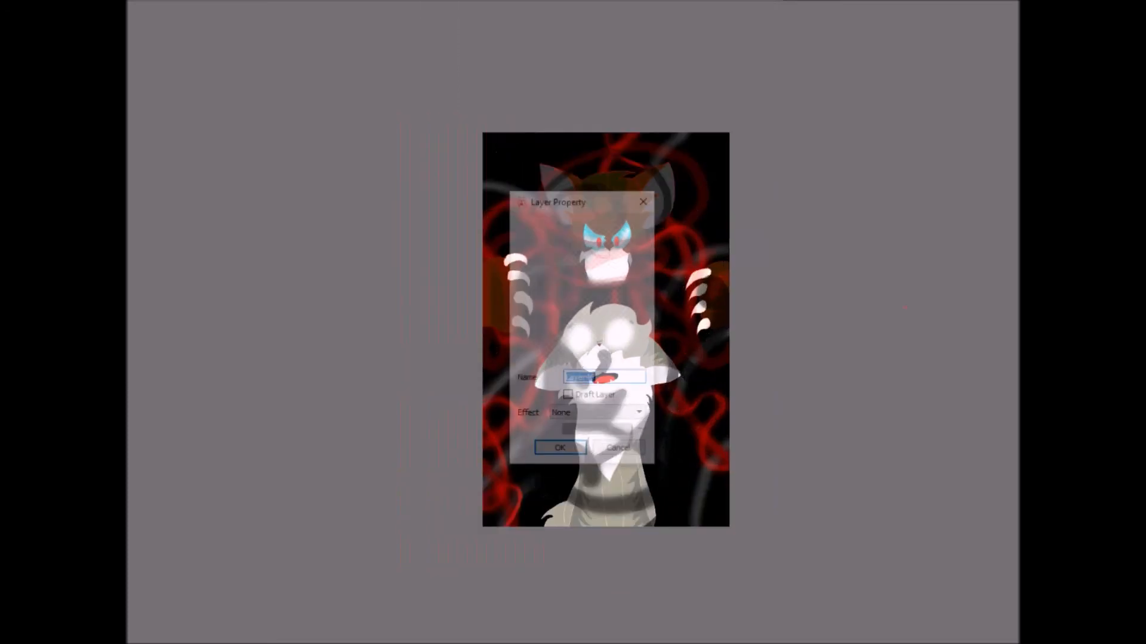
pyautogui.click(560, 448)
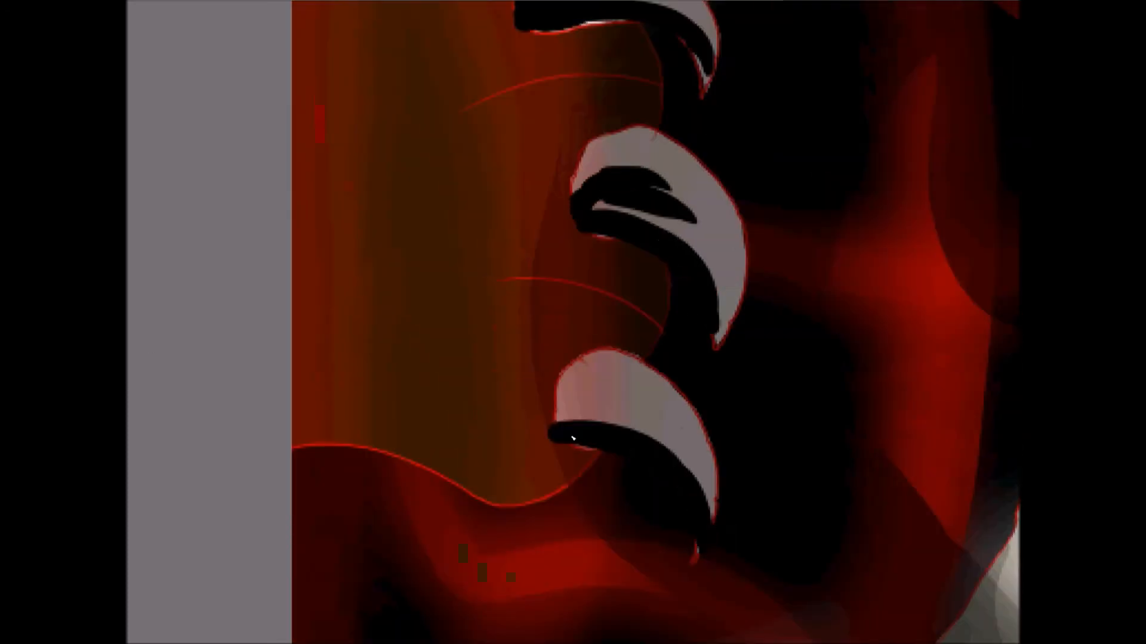